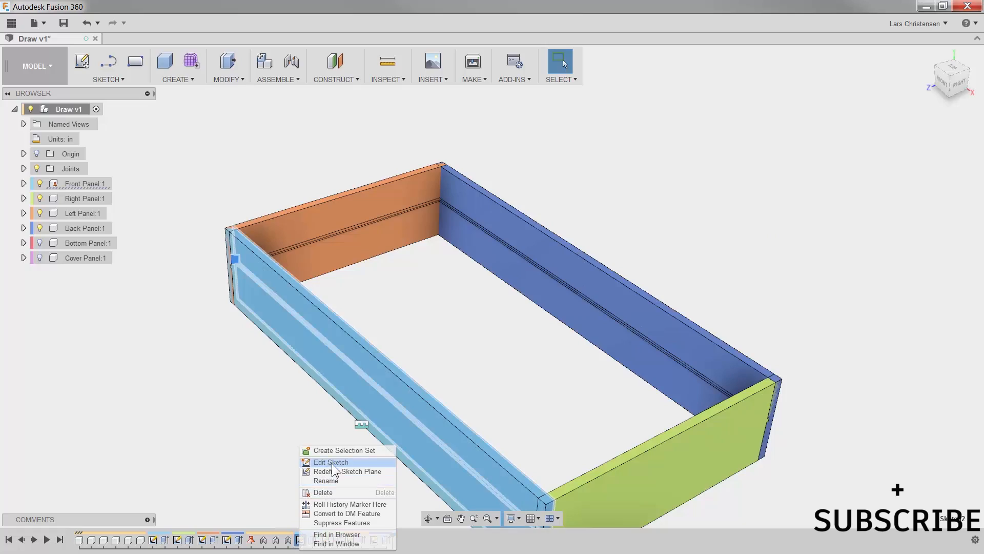
Open and close the front panel's sketch, then activate Bottom Panel:1 in the Browser
click(330, 462)
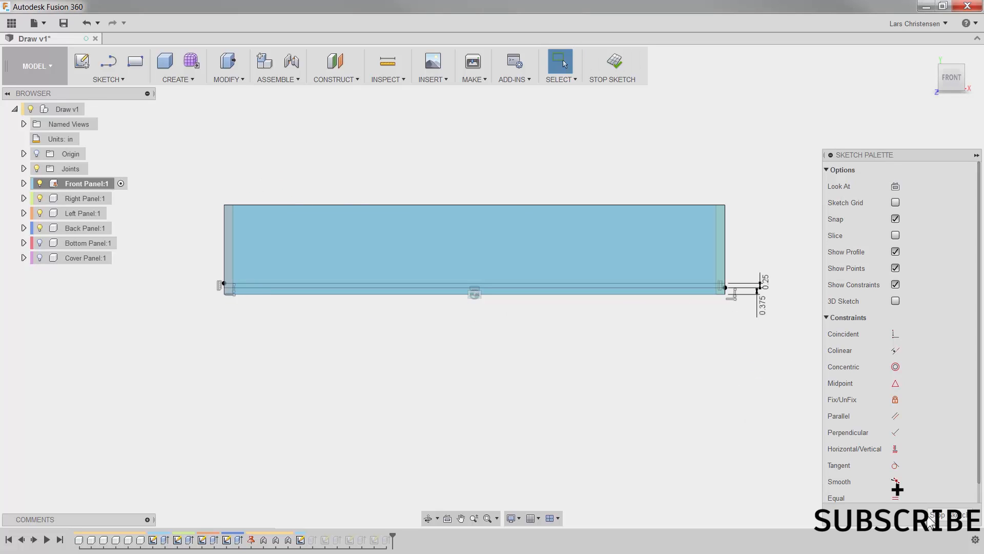
click(610, 66)
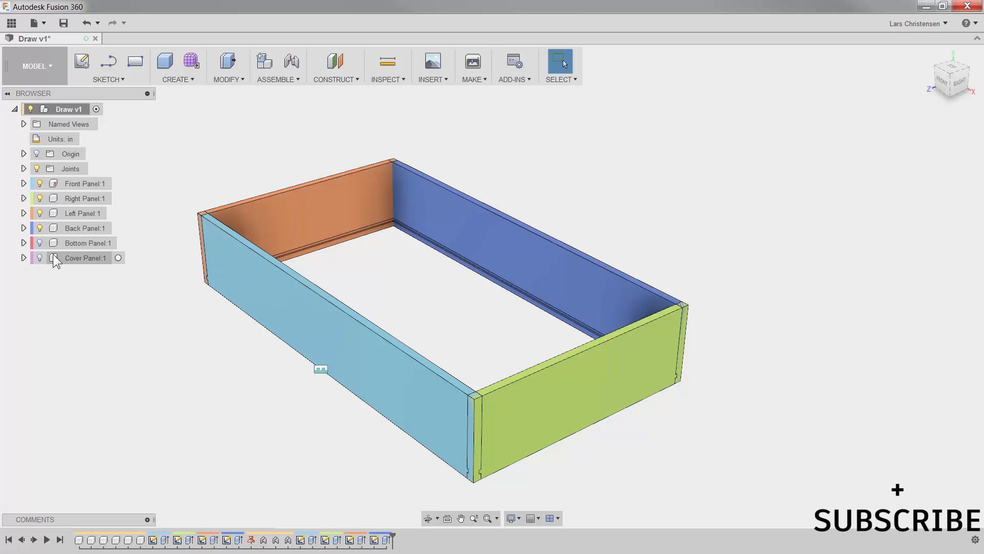
mouse_move(70, 250)
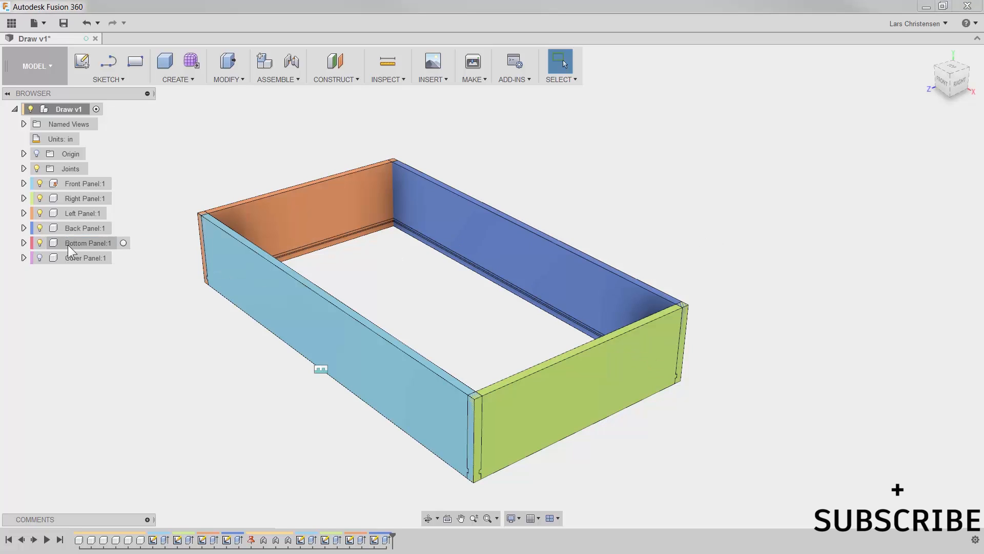
click(85, 243)
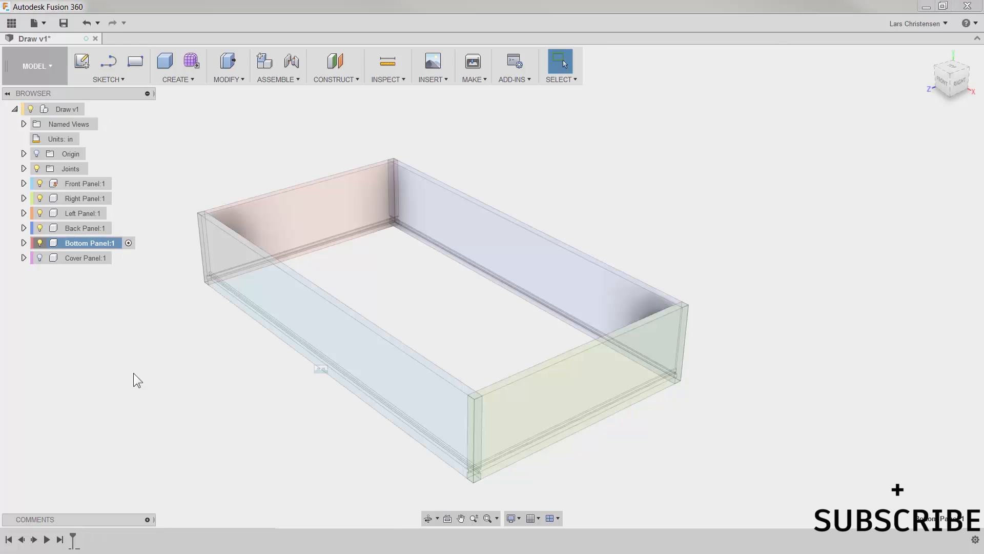
mouse_move(138, 359)
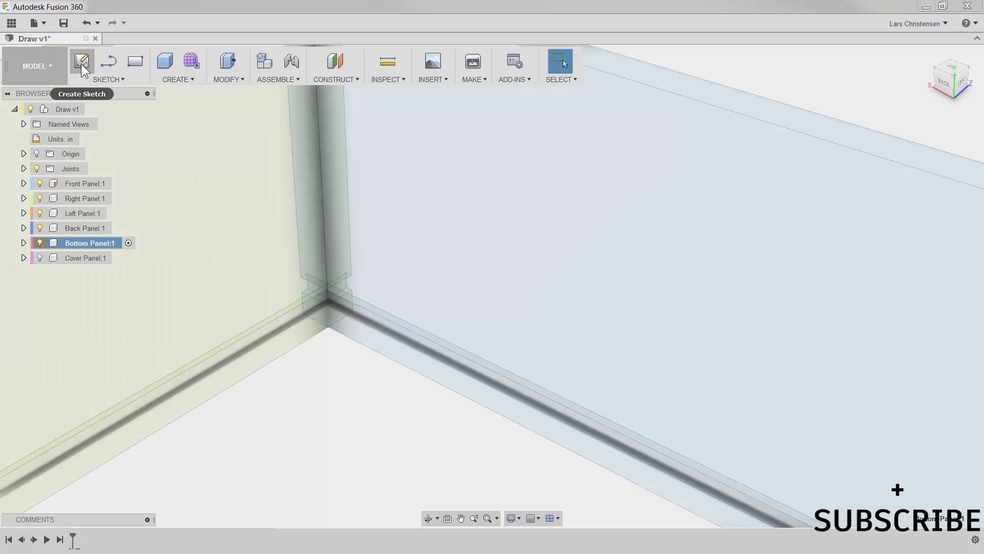
Start a Bottom Panel sketch and project the drawer's inner groove edges as outline lines
click(82, 61)
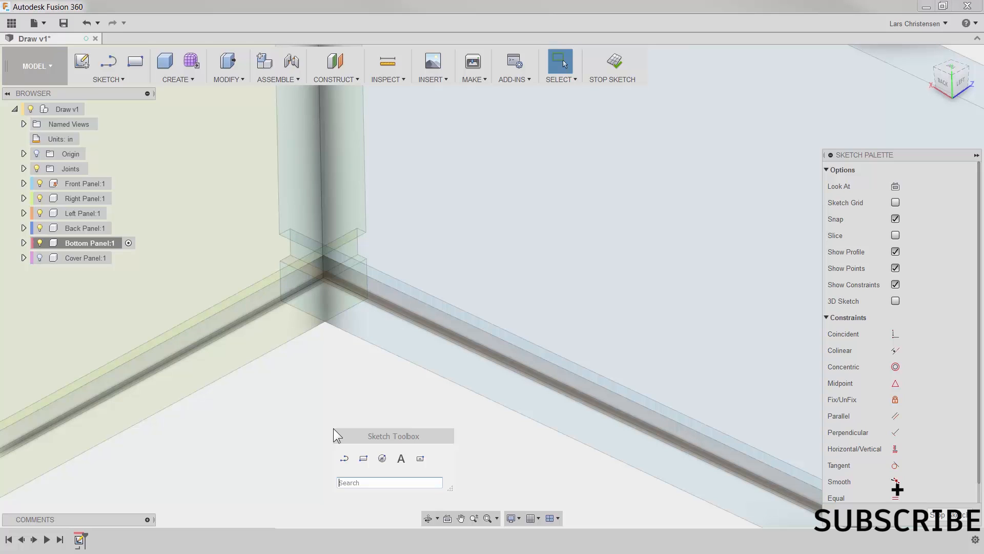
text(pro)
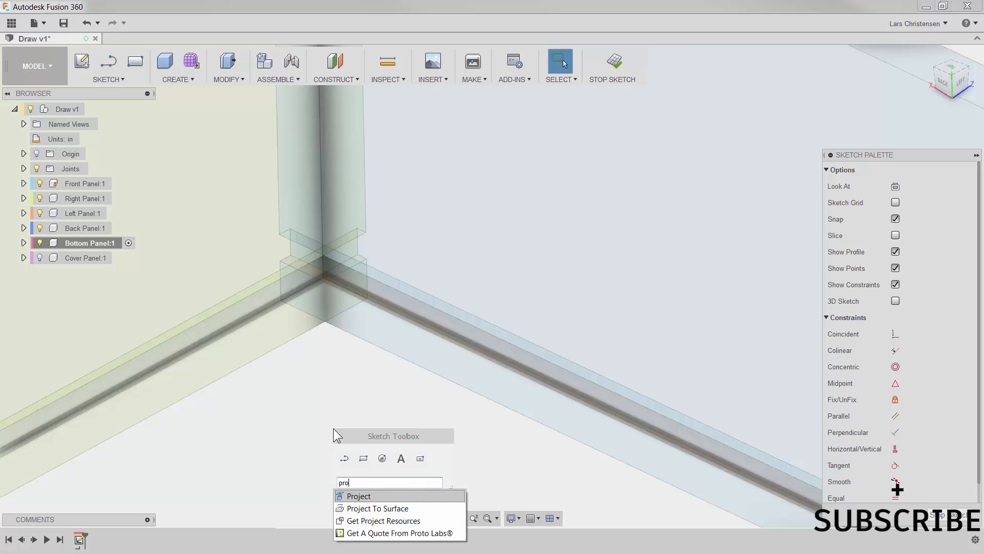
mouse_move(358, 495)
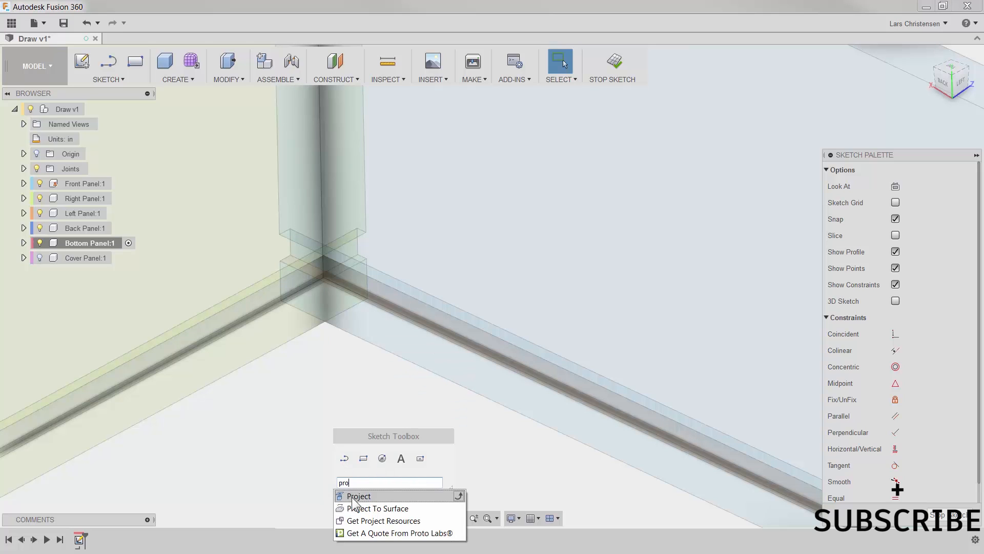
click(358, 495)
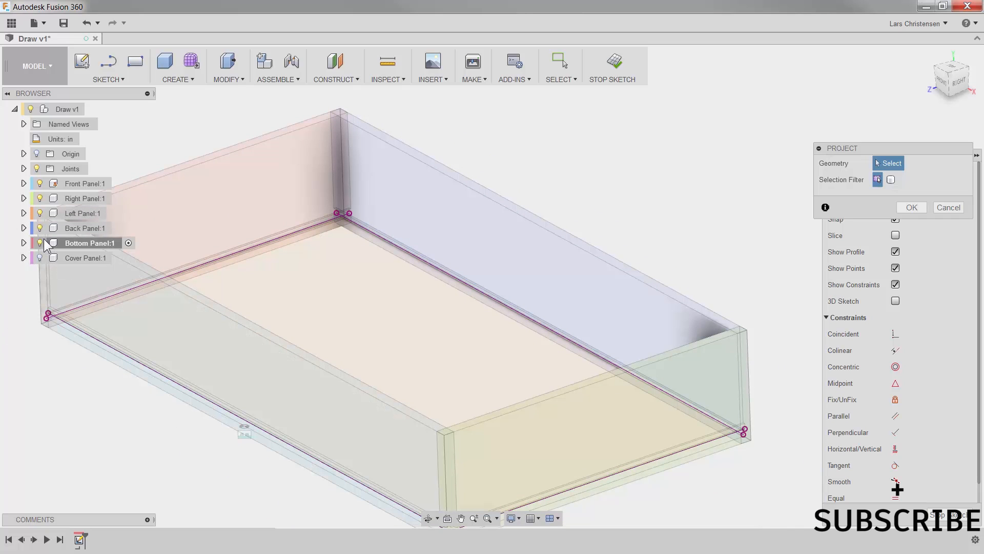
Hide the other panels and extrude the projected rectangle 0.25 thick
click(39, 184)
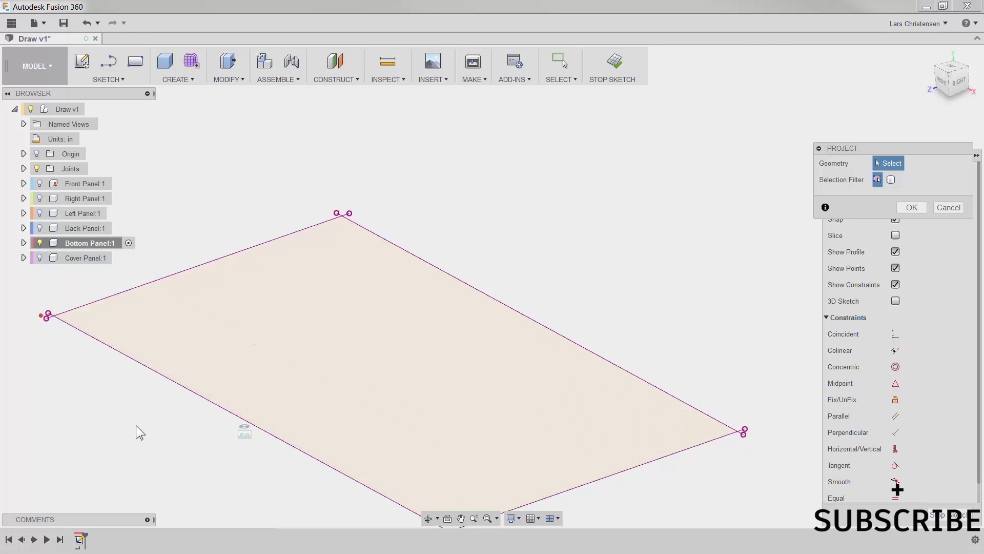
click(228, 61)
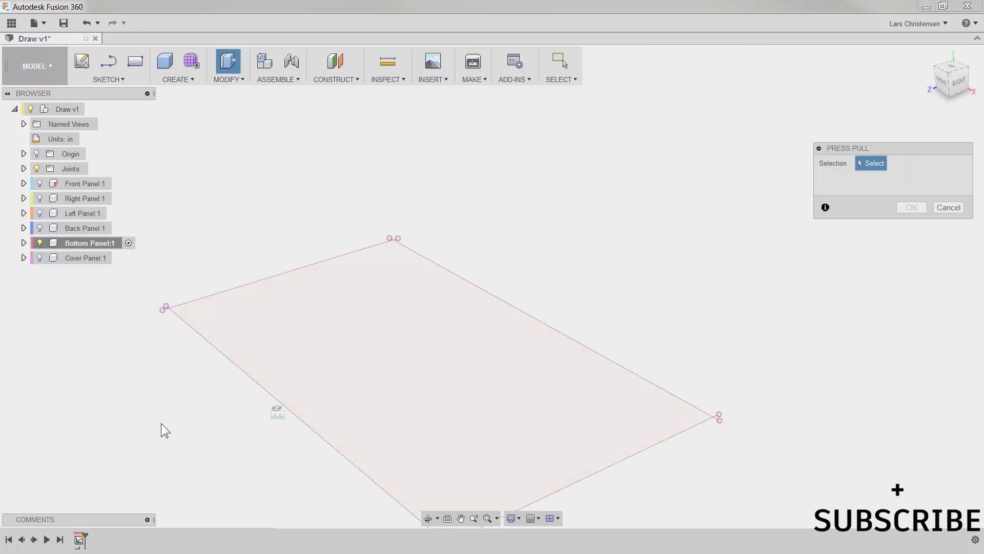
click(408, 314)
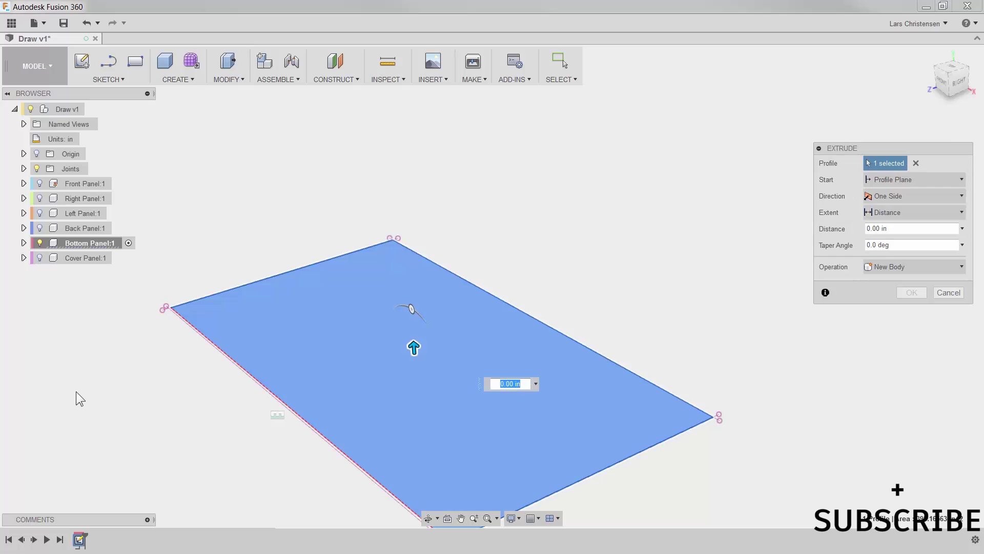
text(.25)
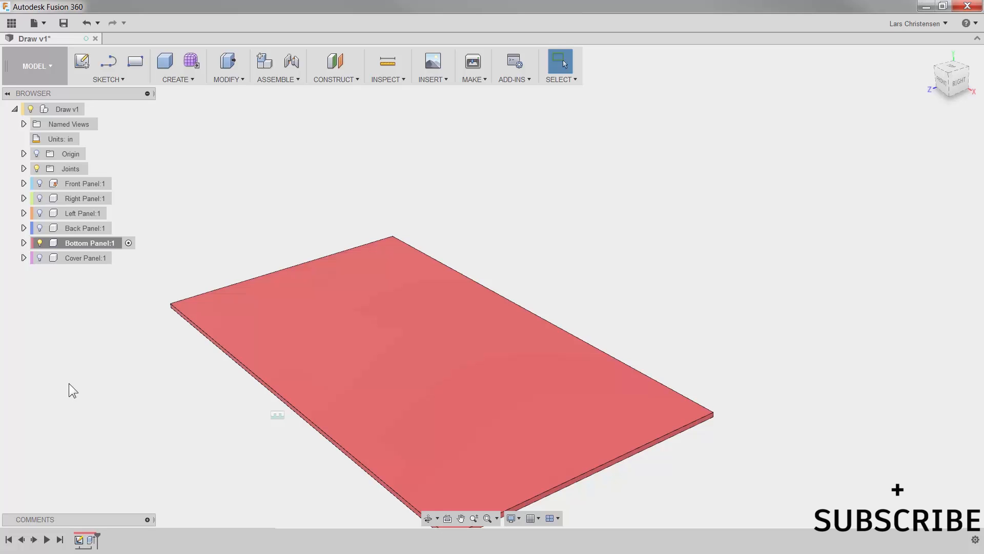
Turn the hidden panels' visibility back on and reactivate the top-level Draw v1 component
click(39, 199)
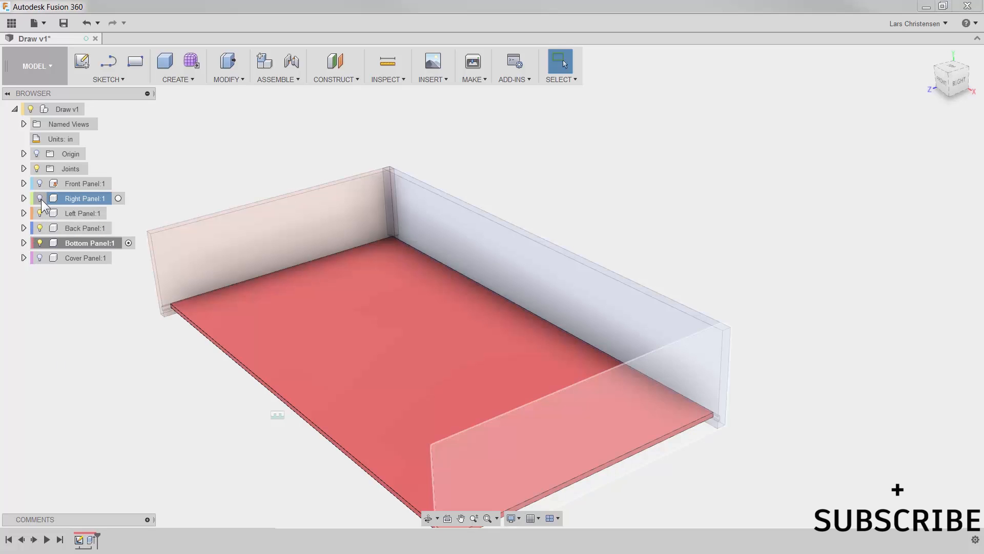
click(39, 198)
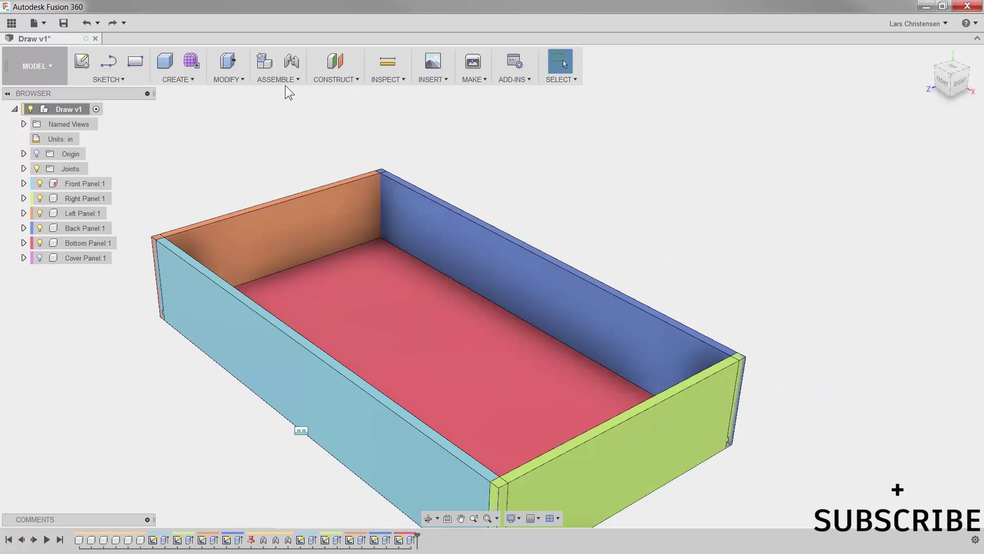
Lock the bottom panel to the front panel with a Rigid as-built joint
click(275, 69)
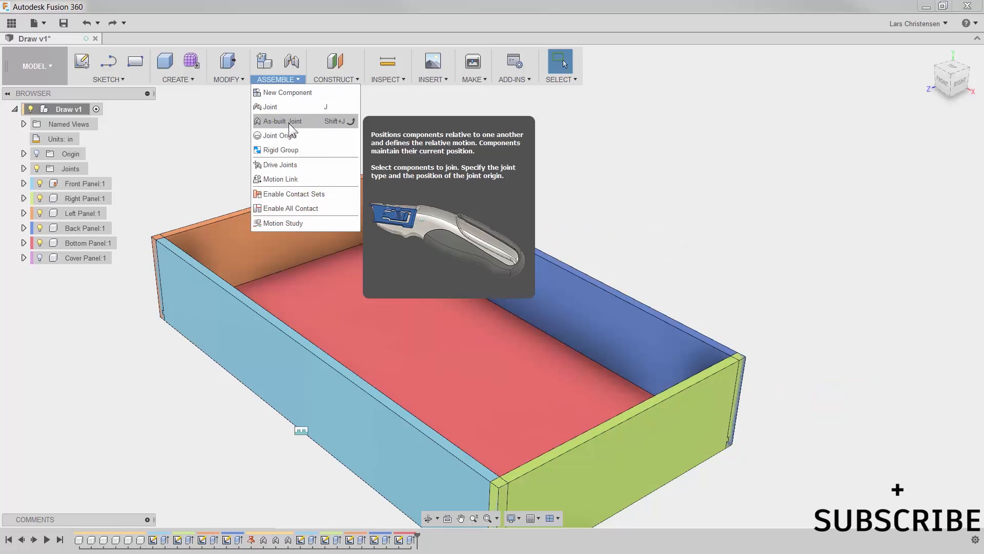
click(283, 120)
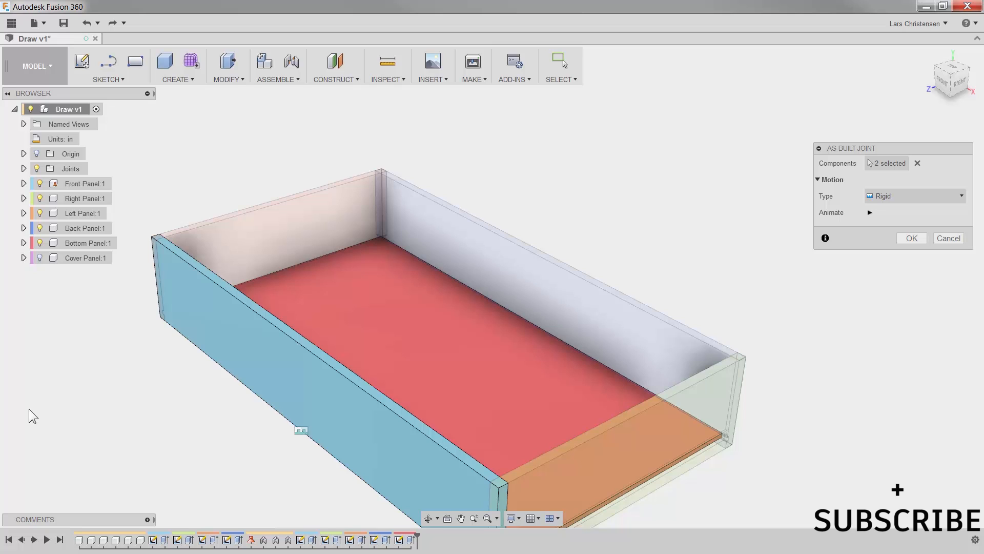
mouse_move(771, 278)
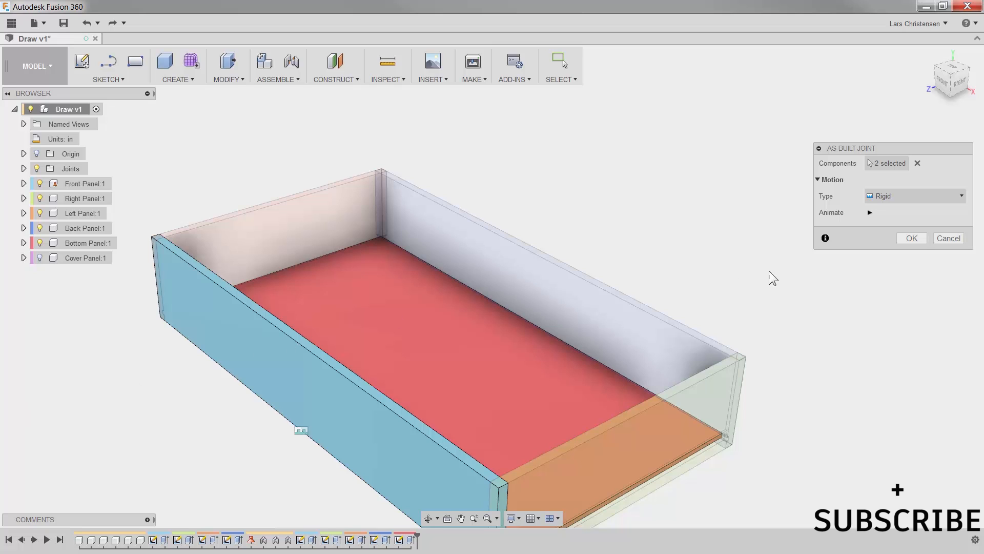
click(911, 237)
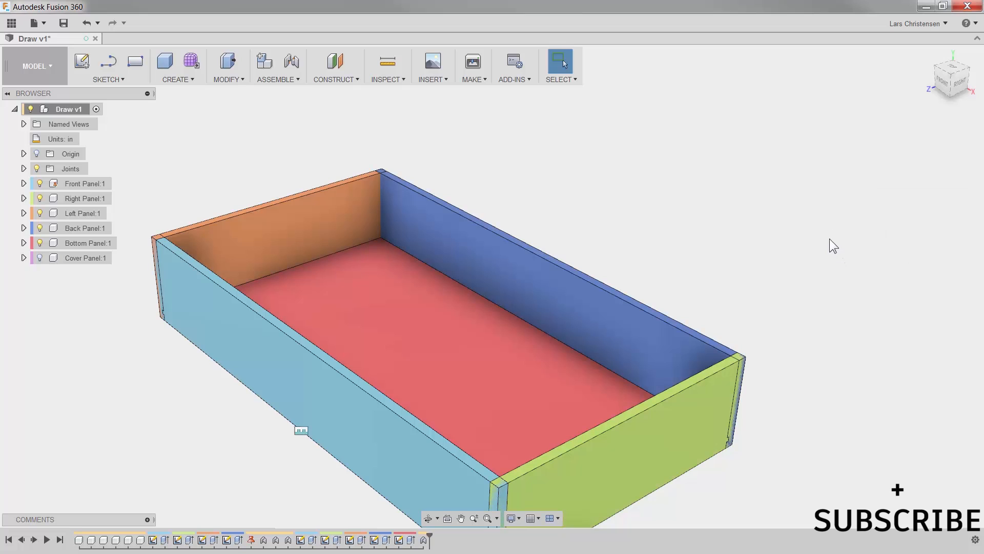